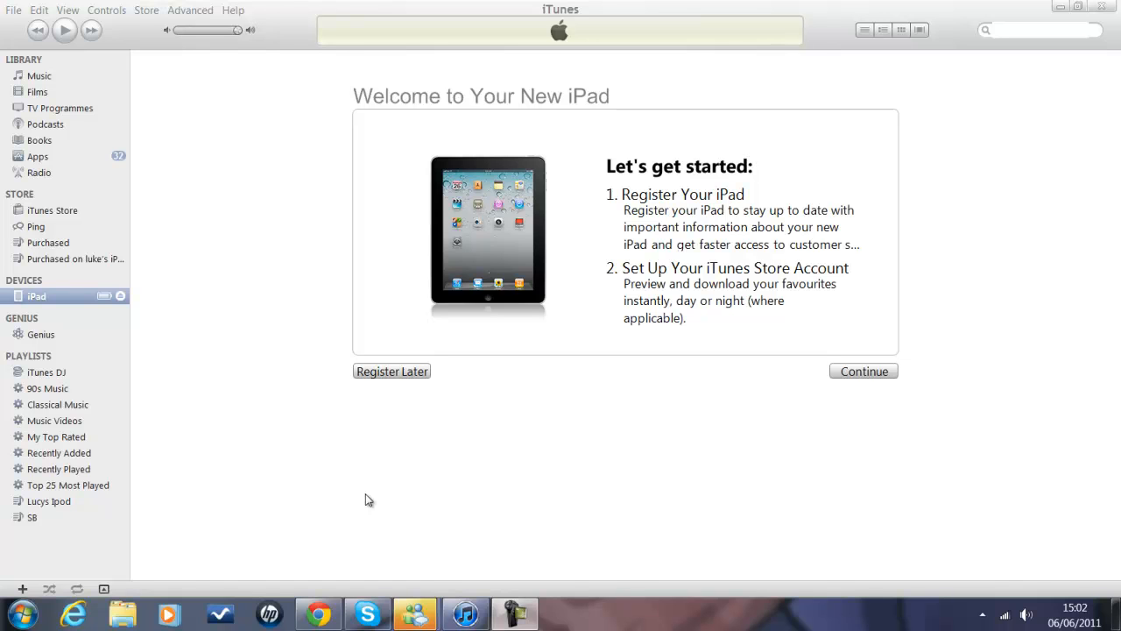
mouse_move(893, 401)
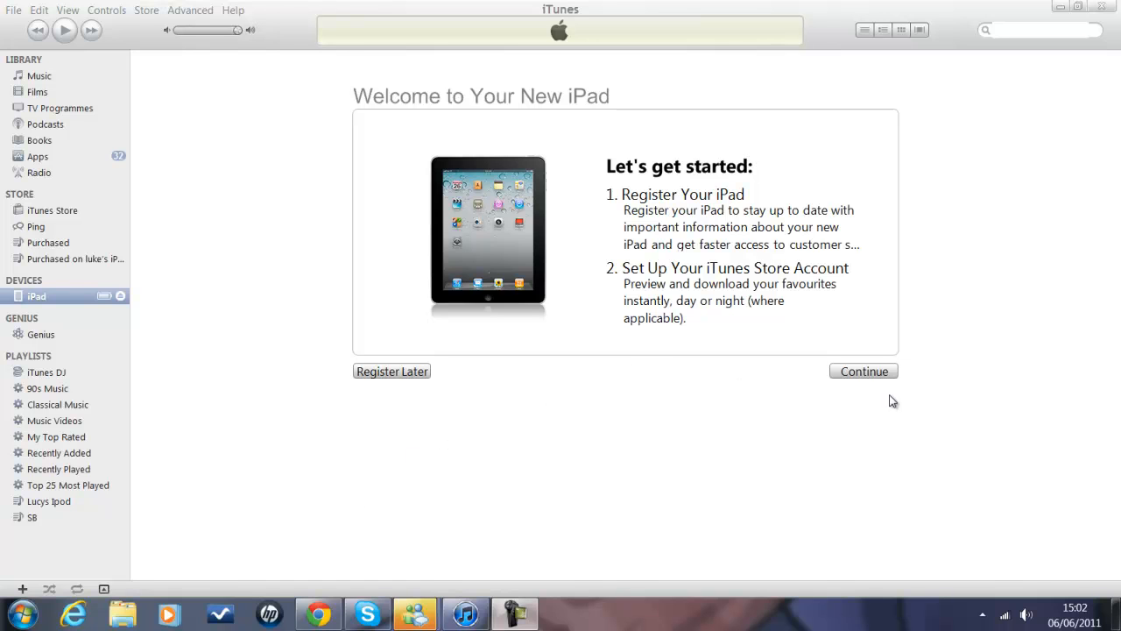
mouse_move(888, 367)
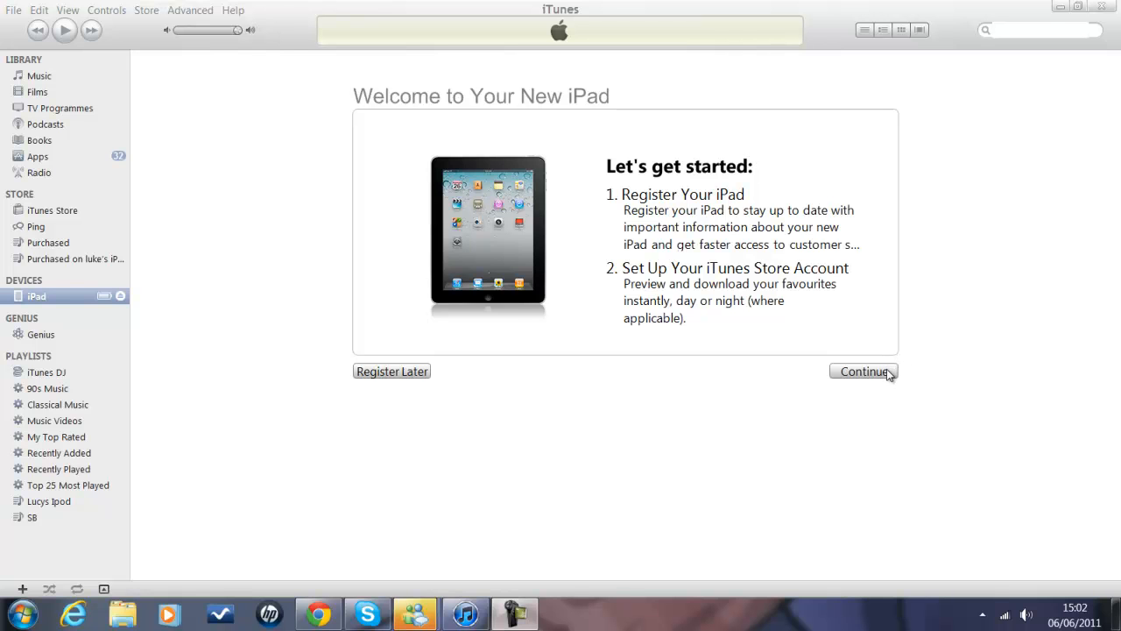
Accept the iPad Software Licence Agreement and continue to the Find My iPad offer.
click(863, 371)
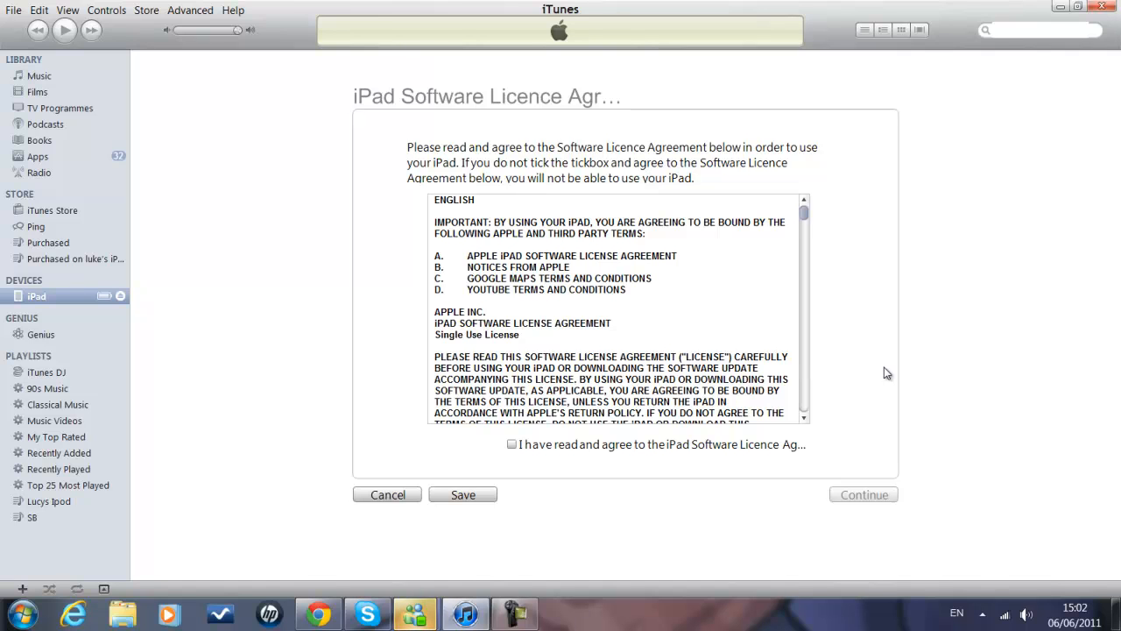
mouse_move(600, 396)
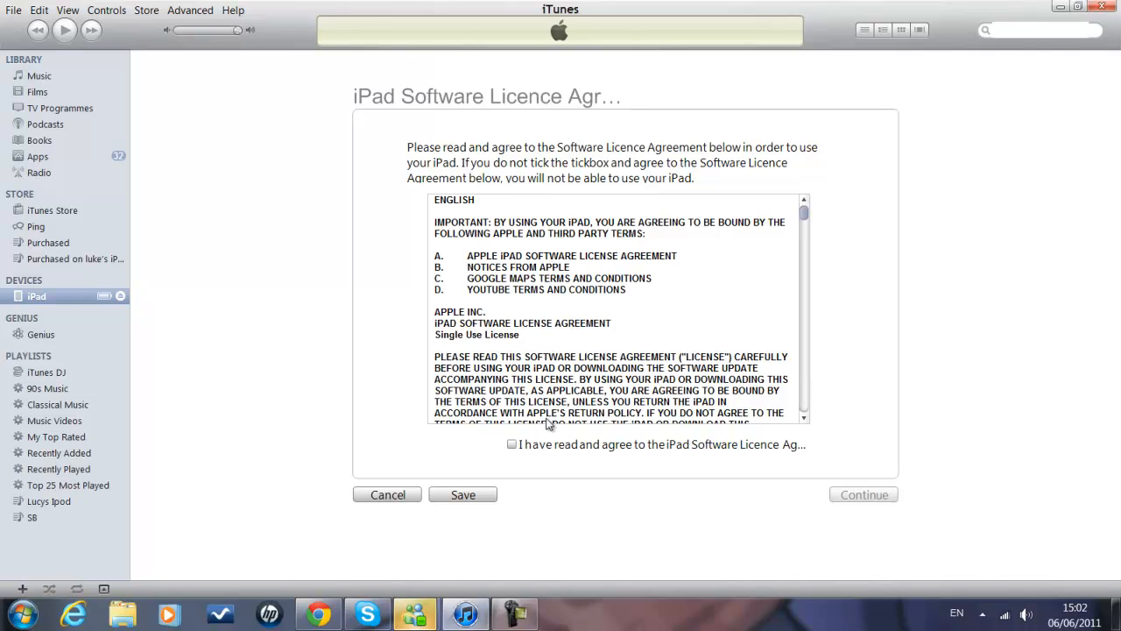
click(511, 445)
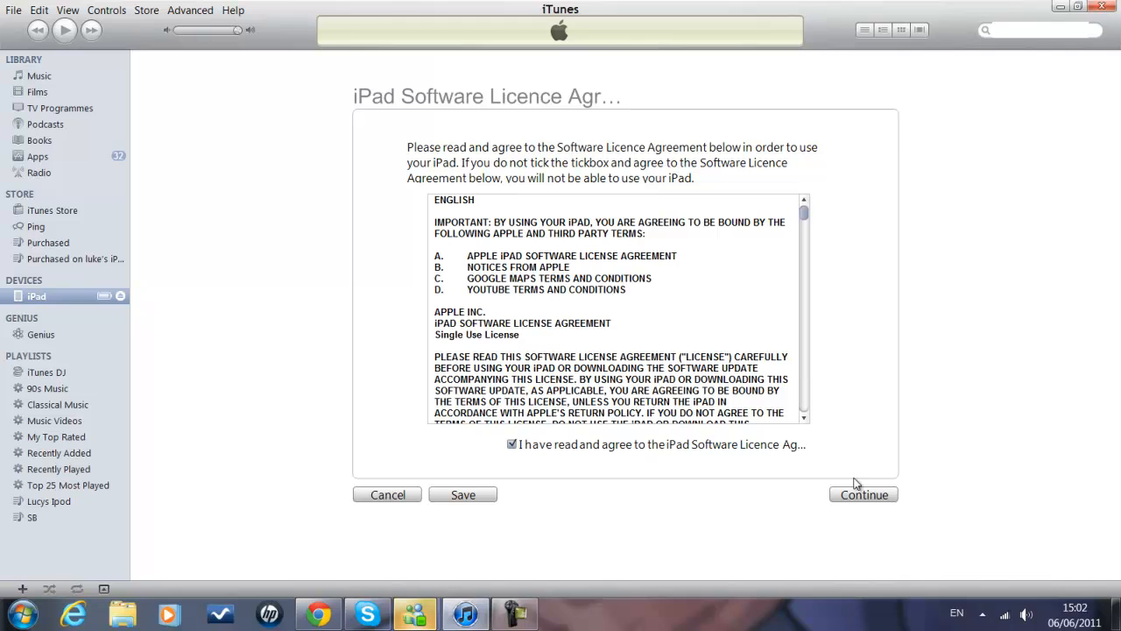
click(861, 494)
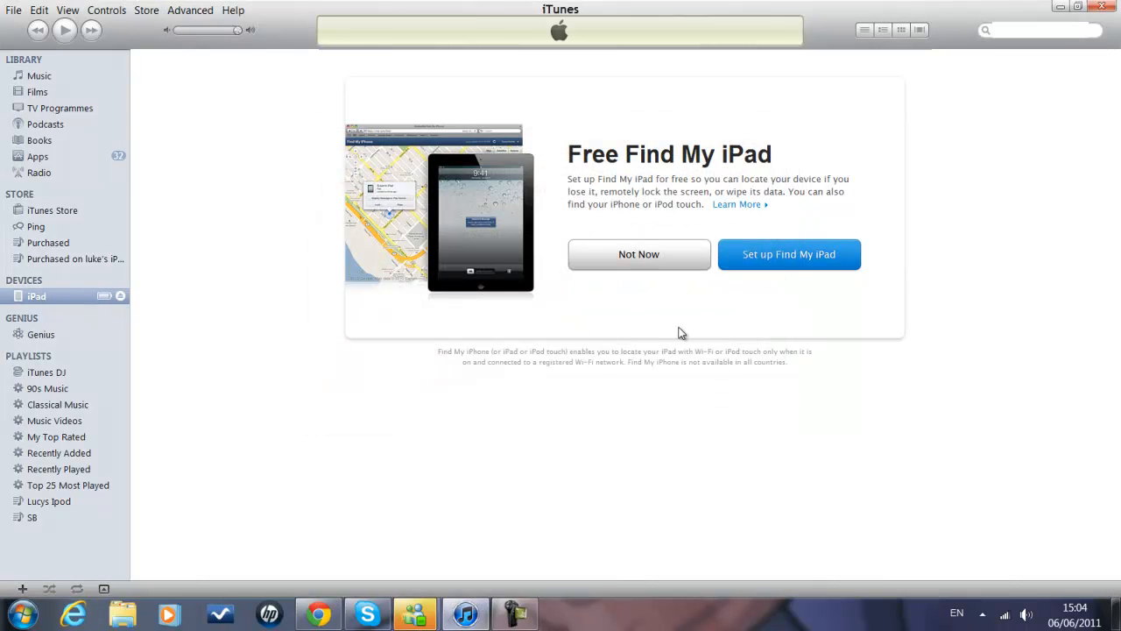
mouse_move(687, 302)
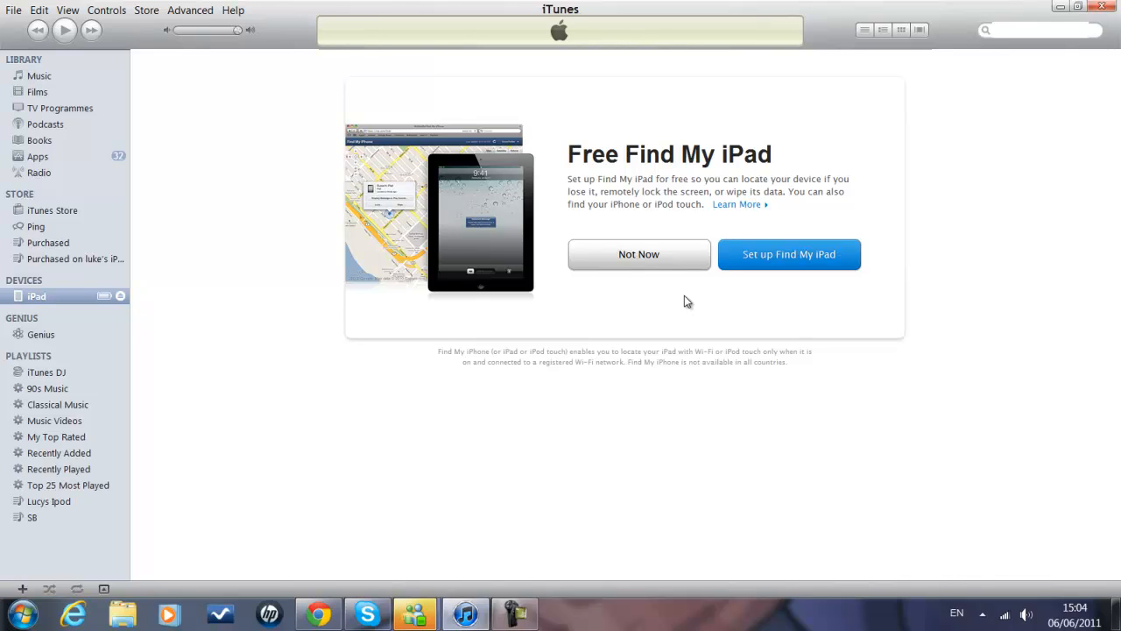
mouse_move(757, 277)
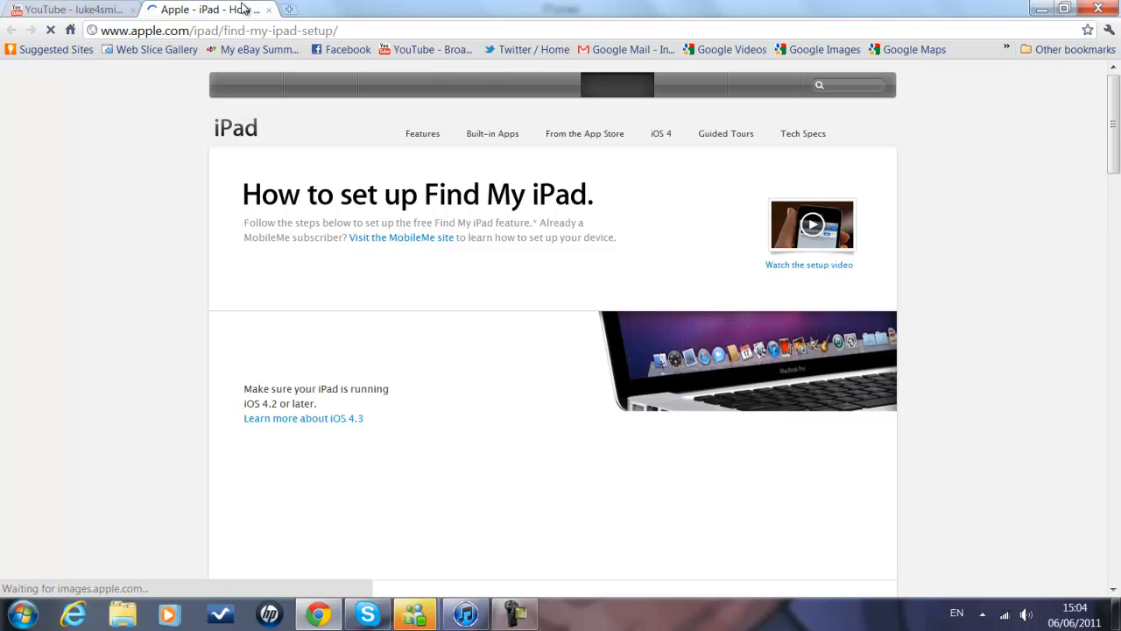
Skim Apple's Find My iPad setup page in Chrome, then return to the YouTube tab.
scroll(down, 3)
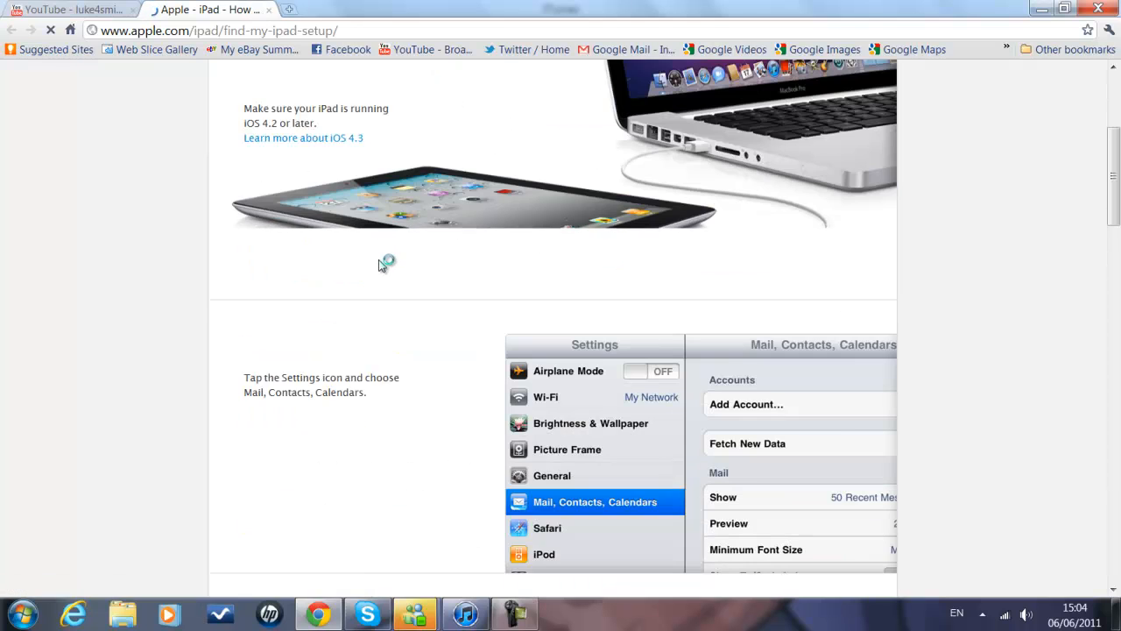
scroll(down, 3)
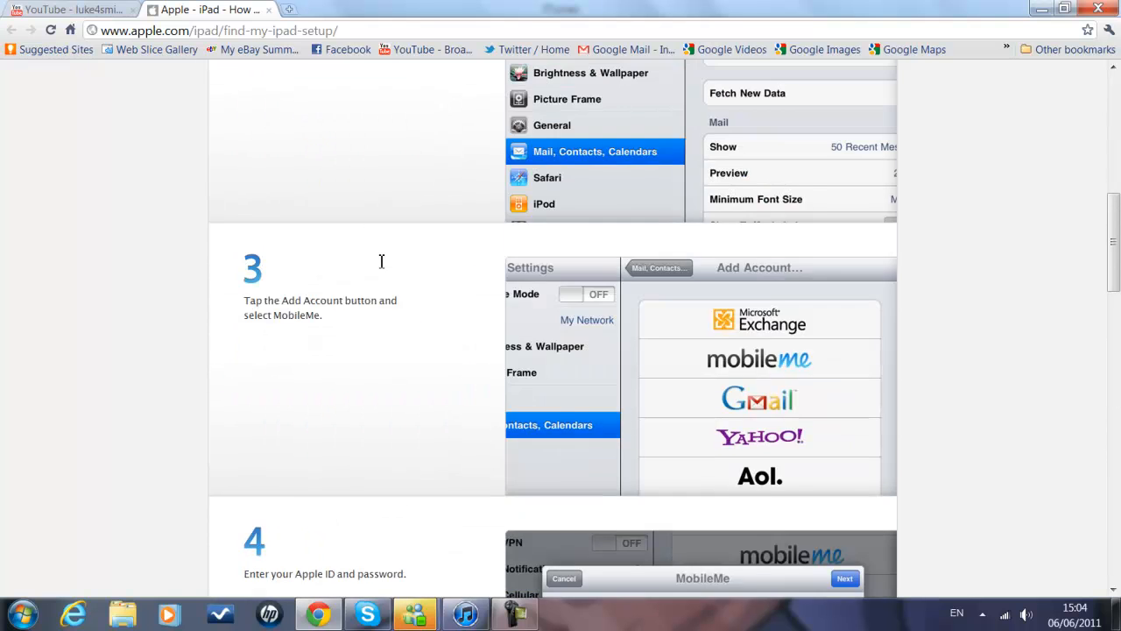
scroll(up, 3)
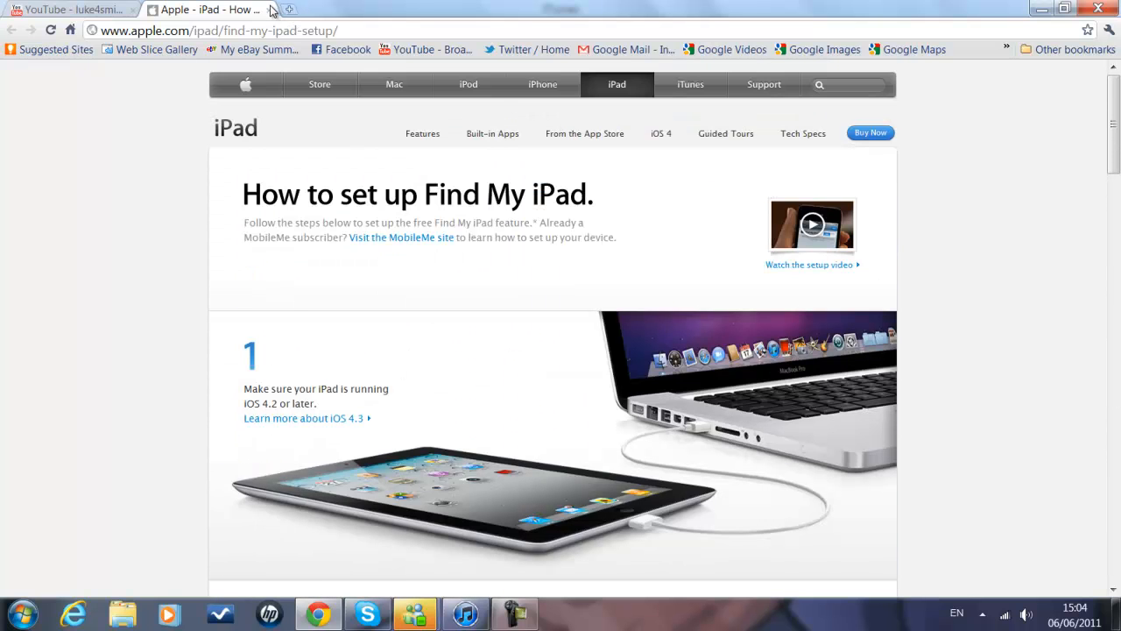
click(71, 11)
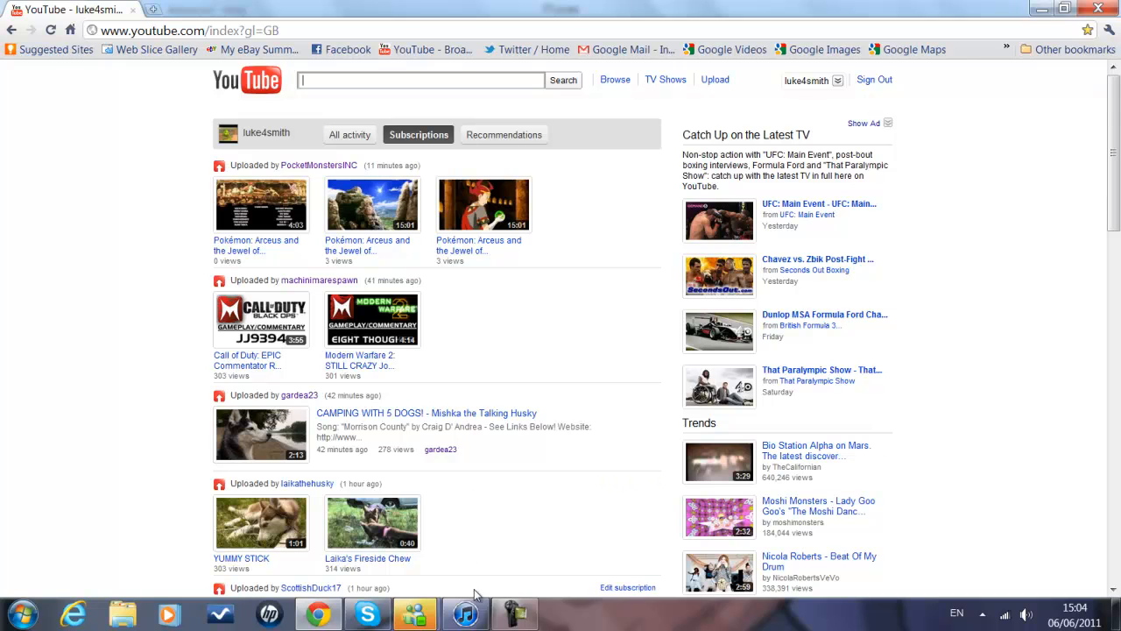
Return to iTunes' Set Up Your iPad screen with 'Set up as a new iPad' selected.
click(464, 613)
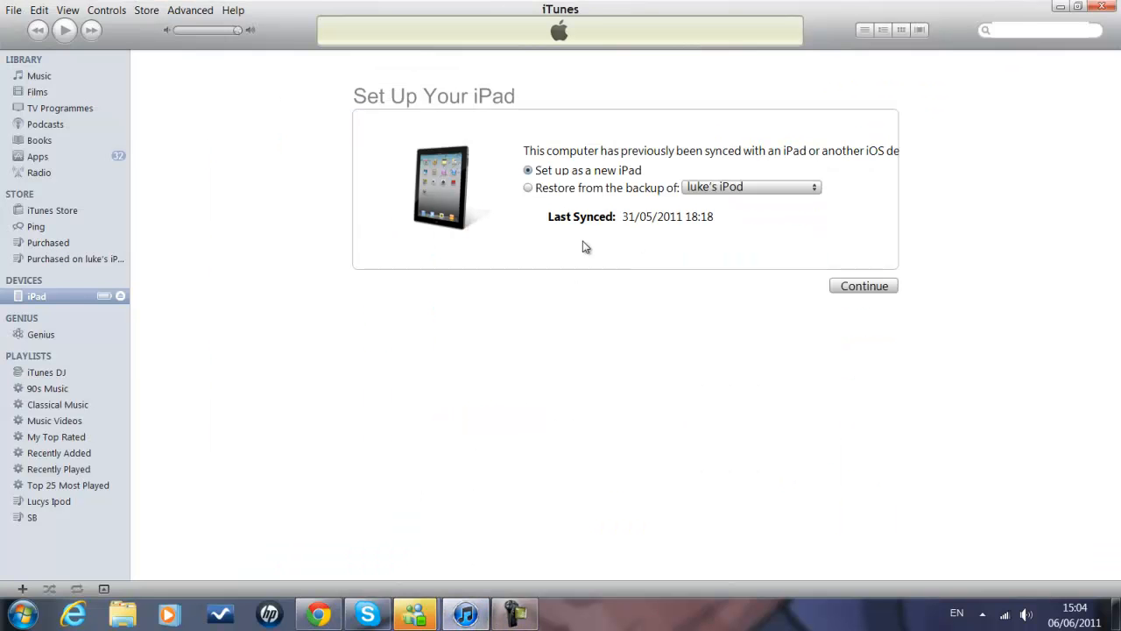
mouse_move(613, 167)
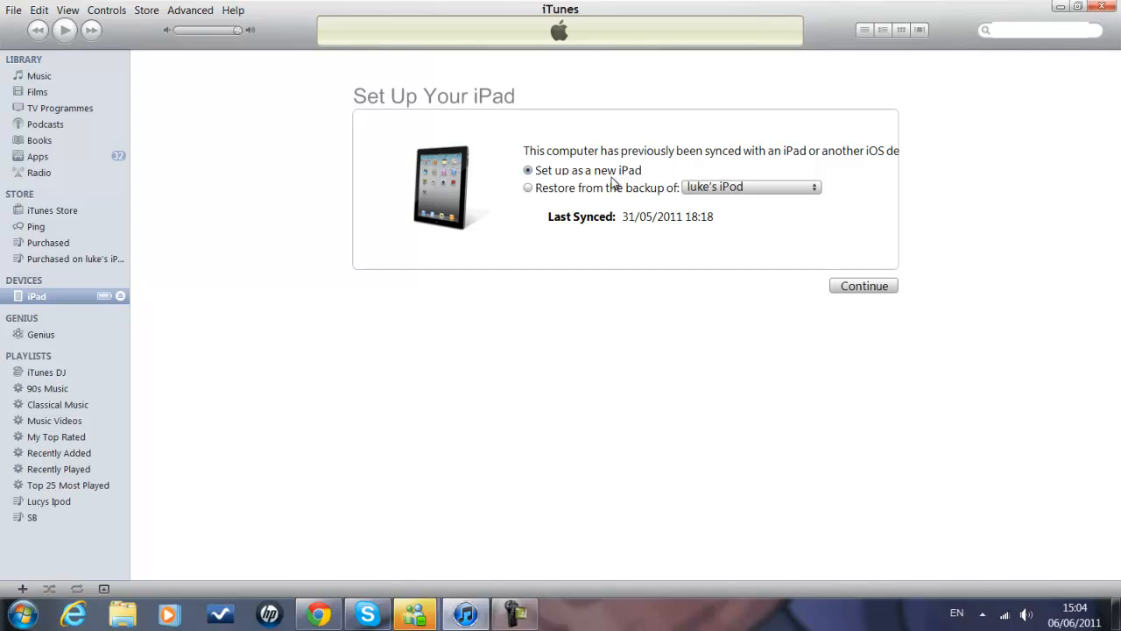
mouse_move(525, 198)
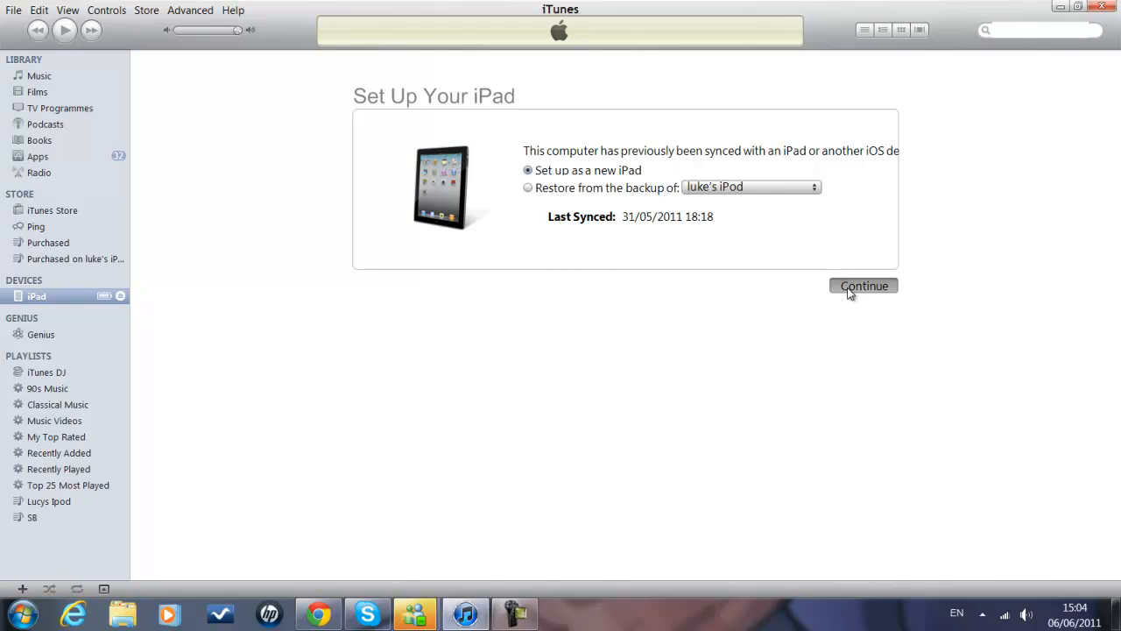
Finish new-iPad setup with automatic song and app sync on and photo sync left off.
click(862, 285)
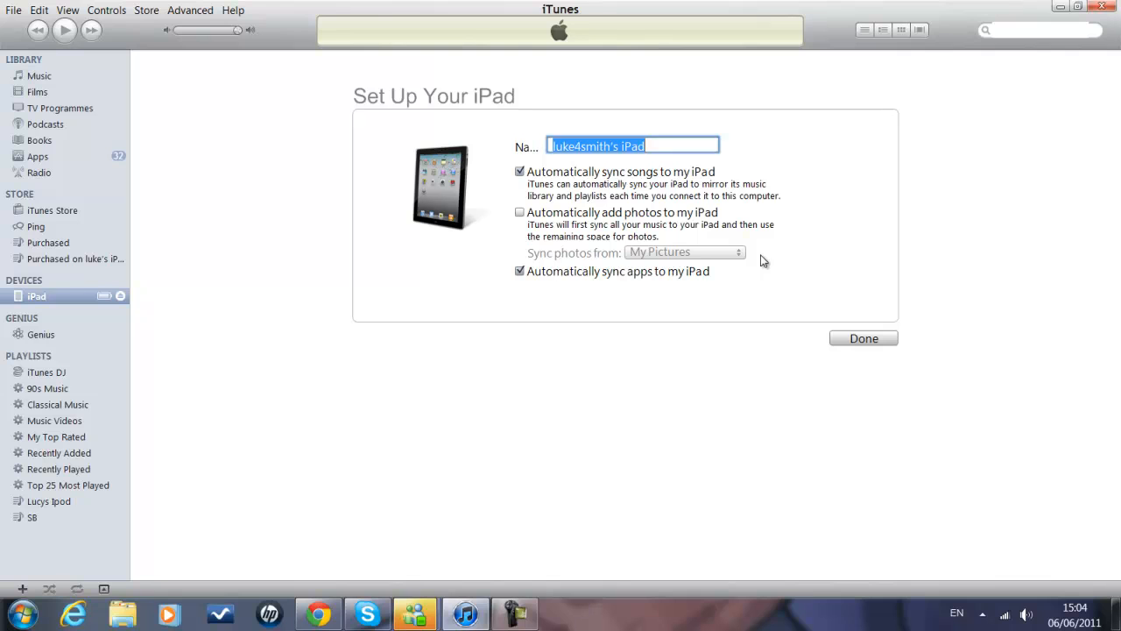
mouse_move(560, 182)
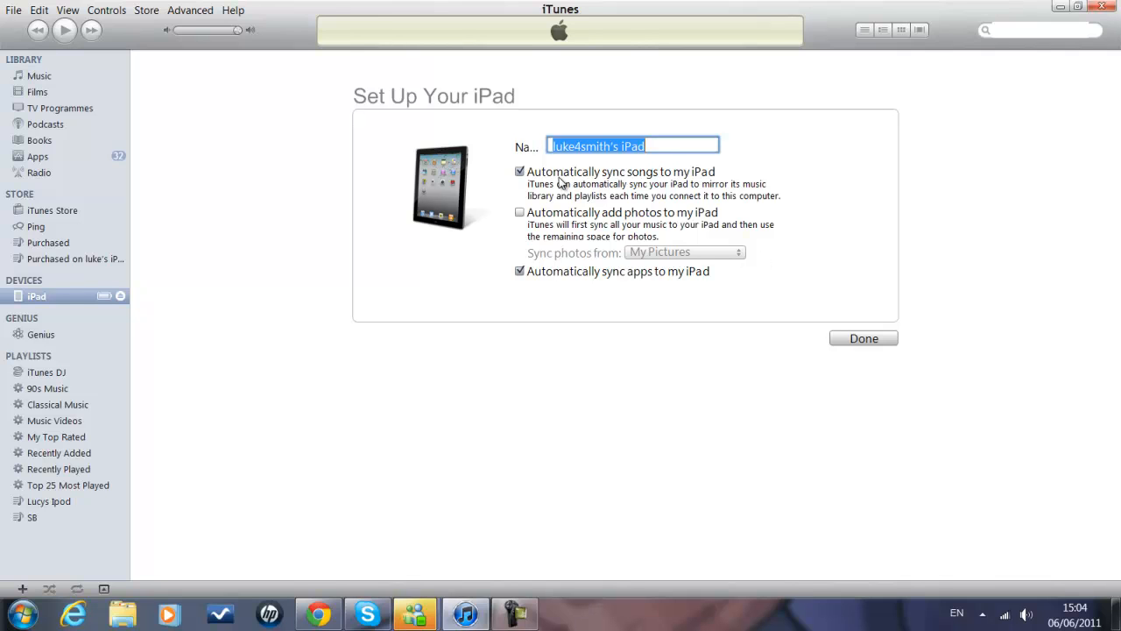
mouse_move(515, 226)
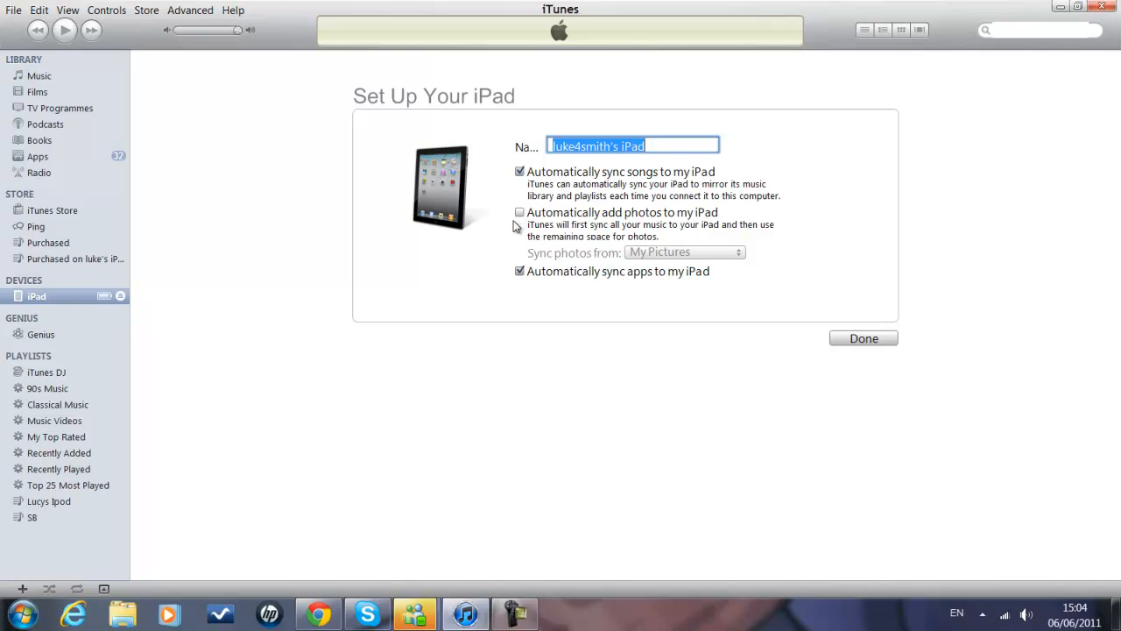
click(519, 212)
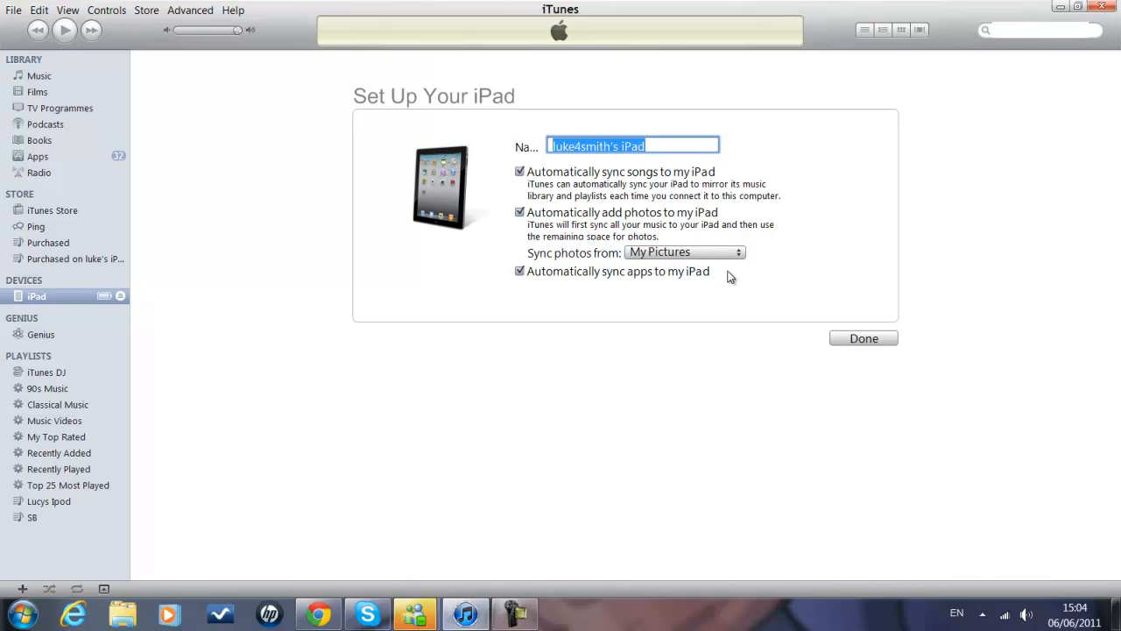
mouse_move(592, 241)
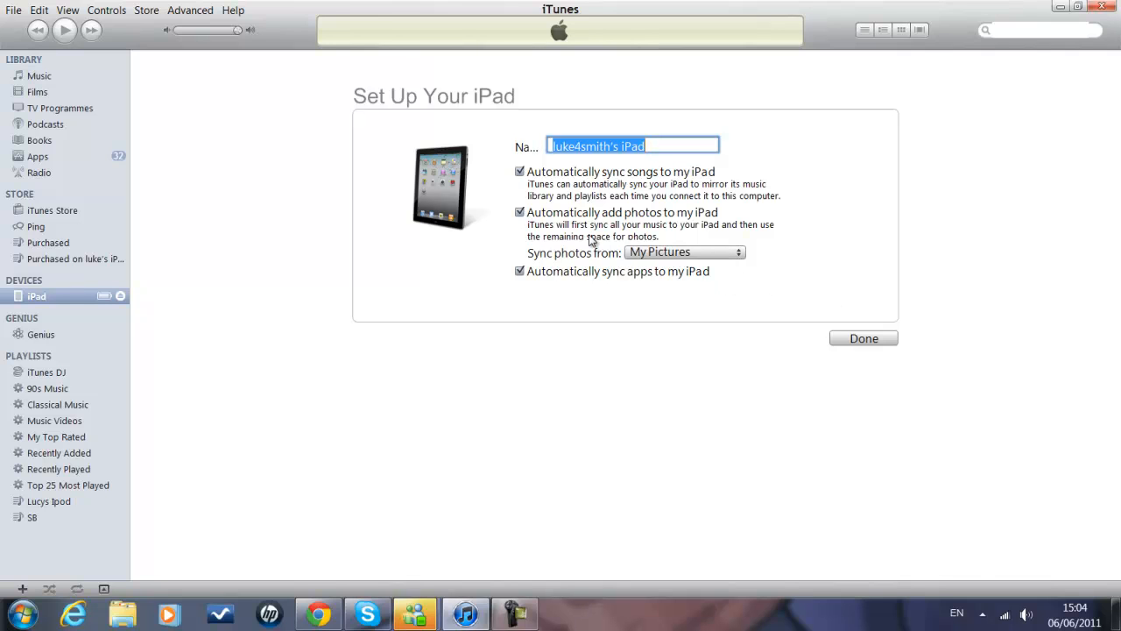
mouse_move(719, 294)
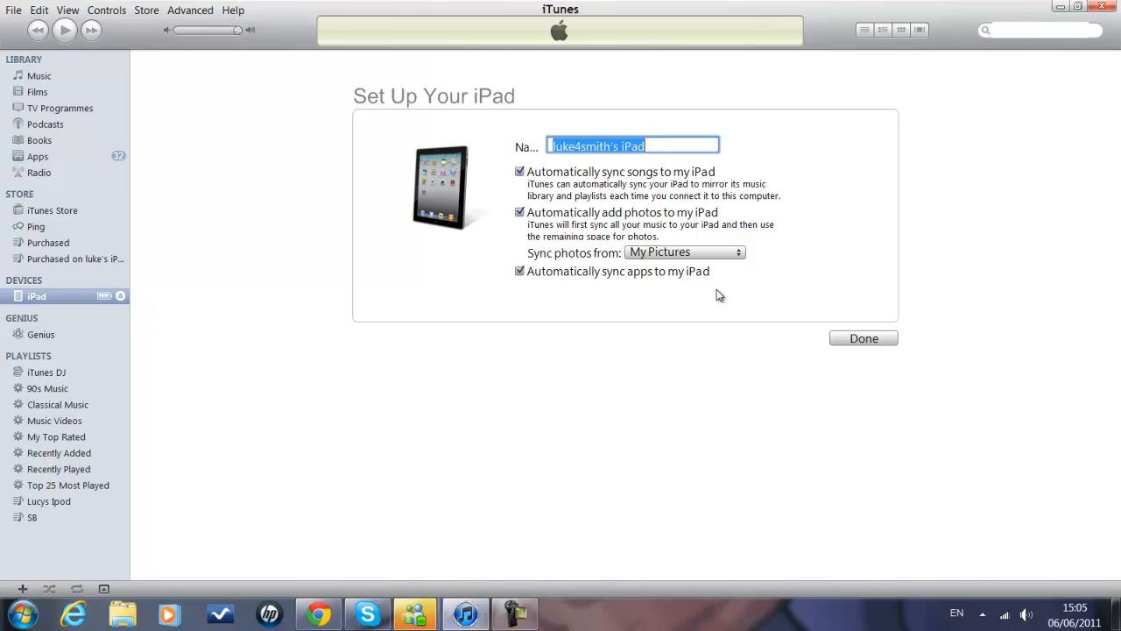
click(518, 212)
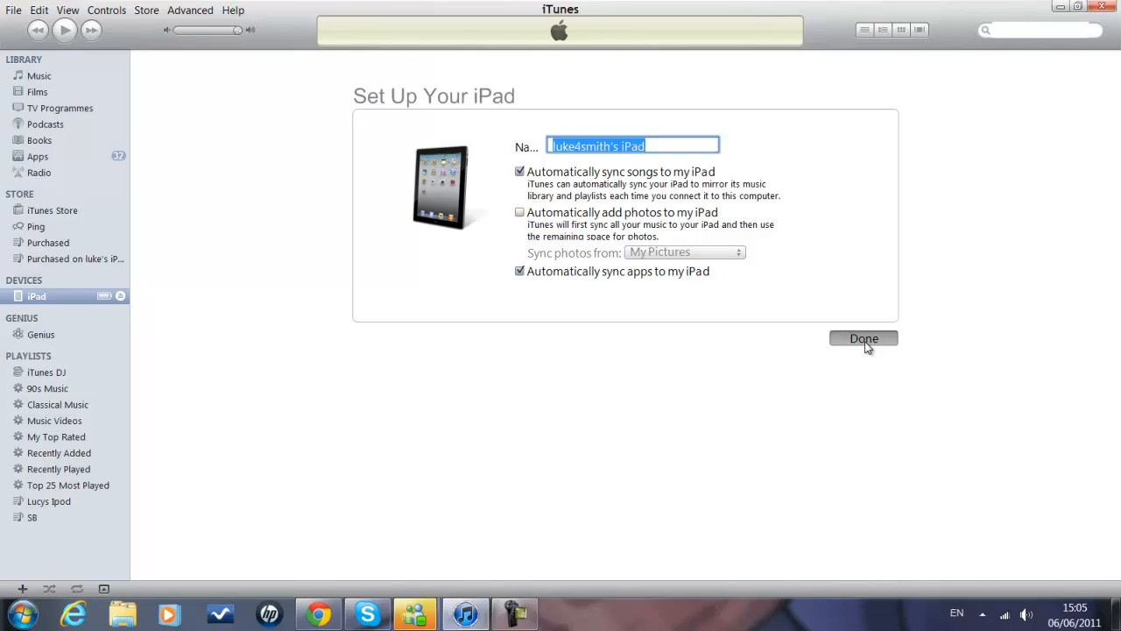
mouse_move(809, 290)
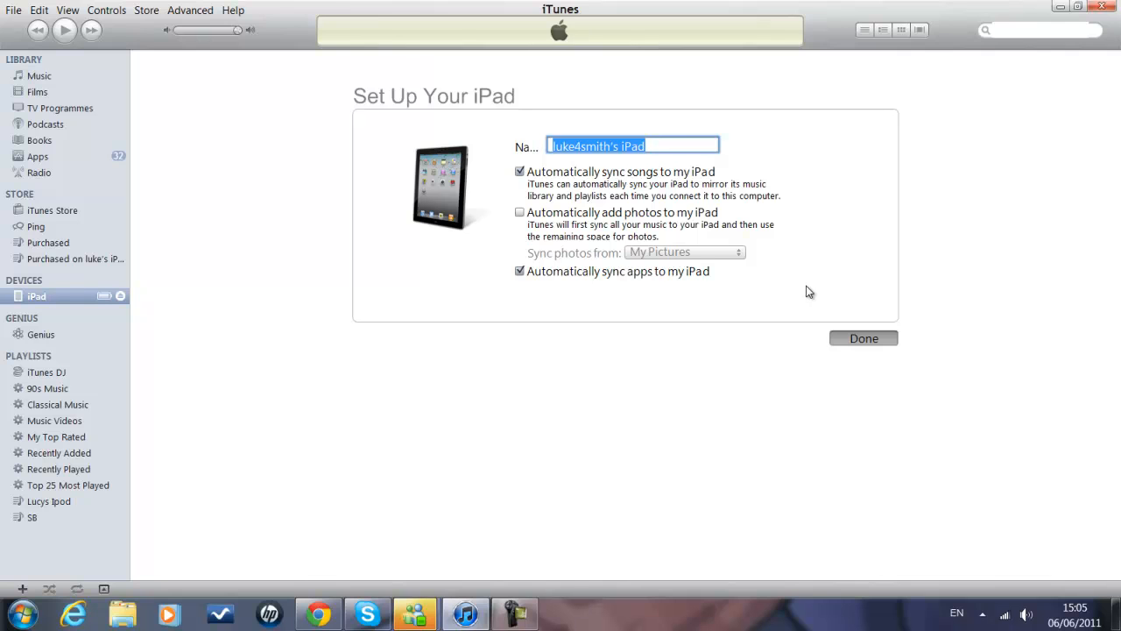
click(862, 338)
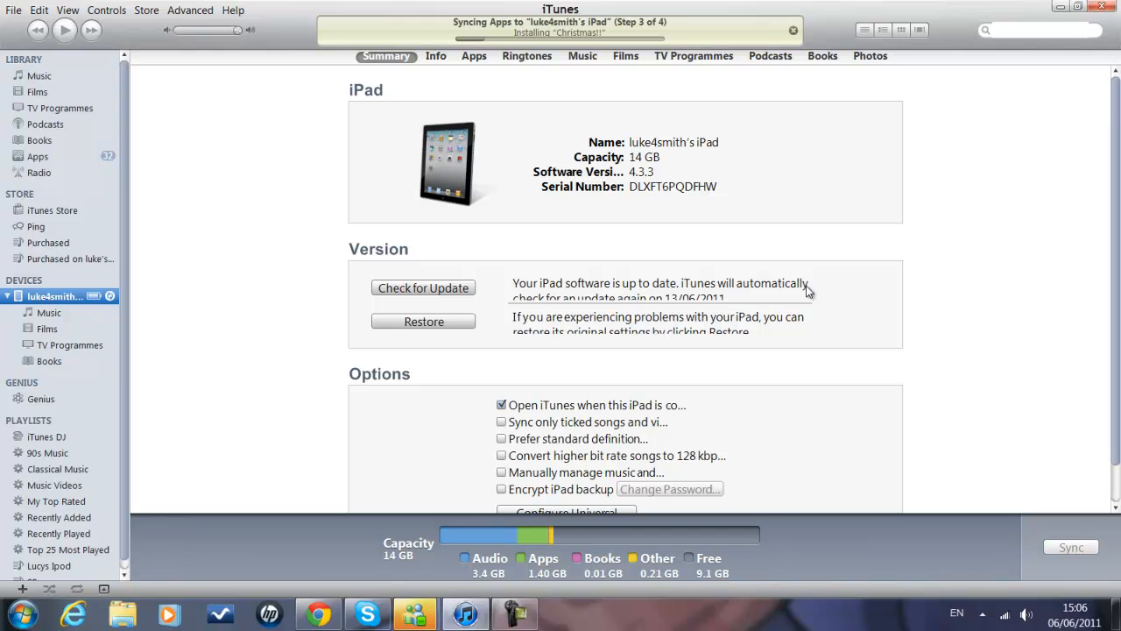
mouse_move(802, 259)
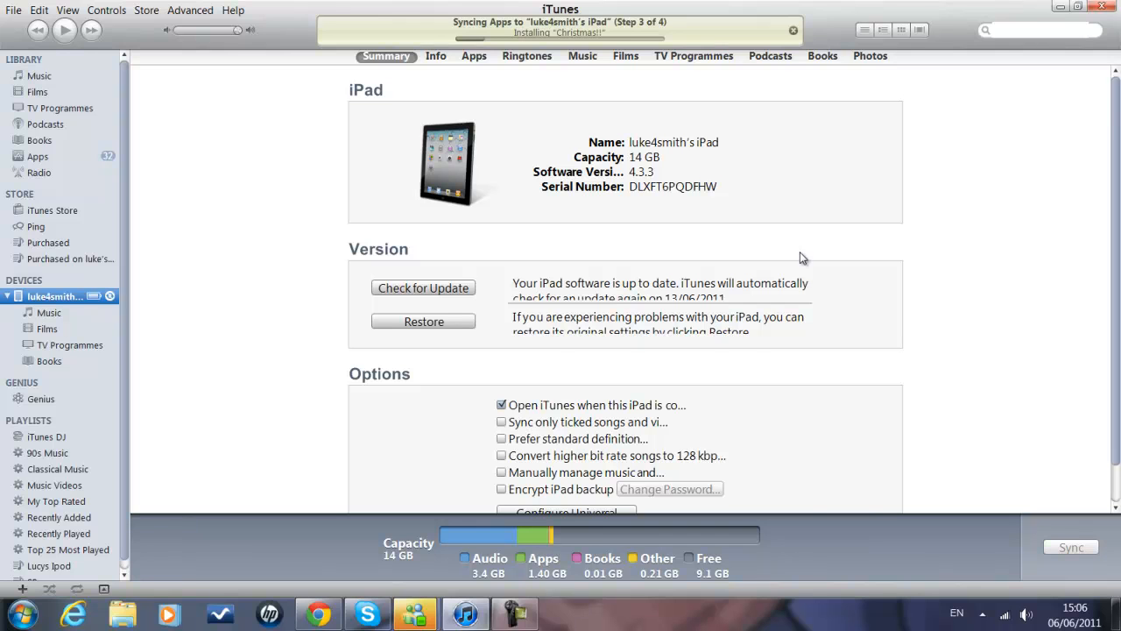